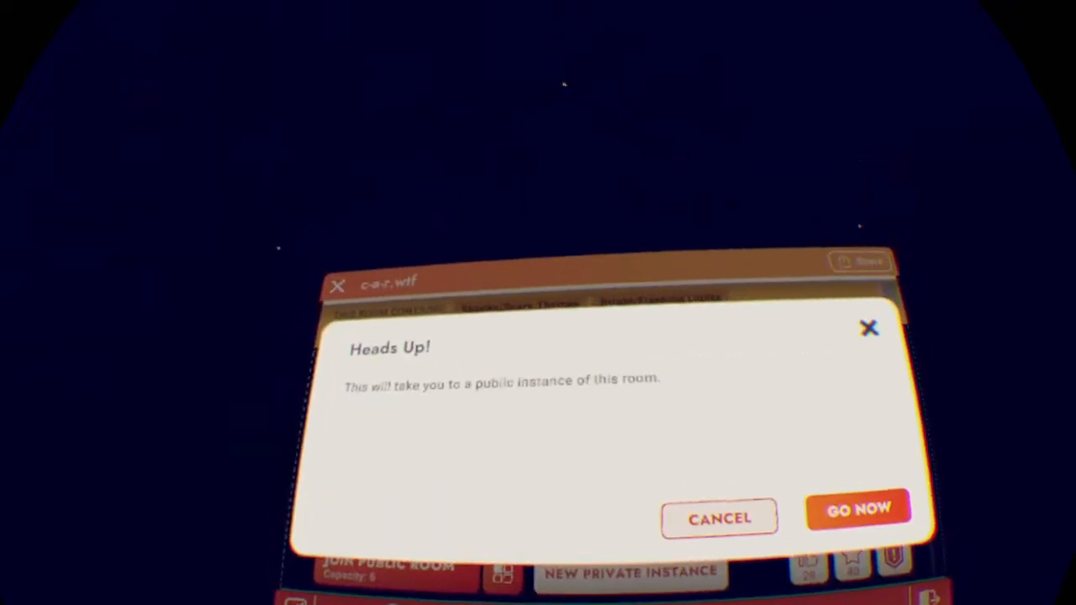
Step: Confirm Go Now to the public c-a-r.wtf instance and pick the Normal-mode subroom
click(857, 511)
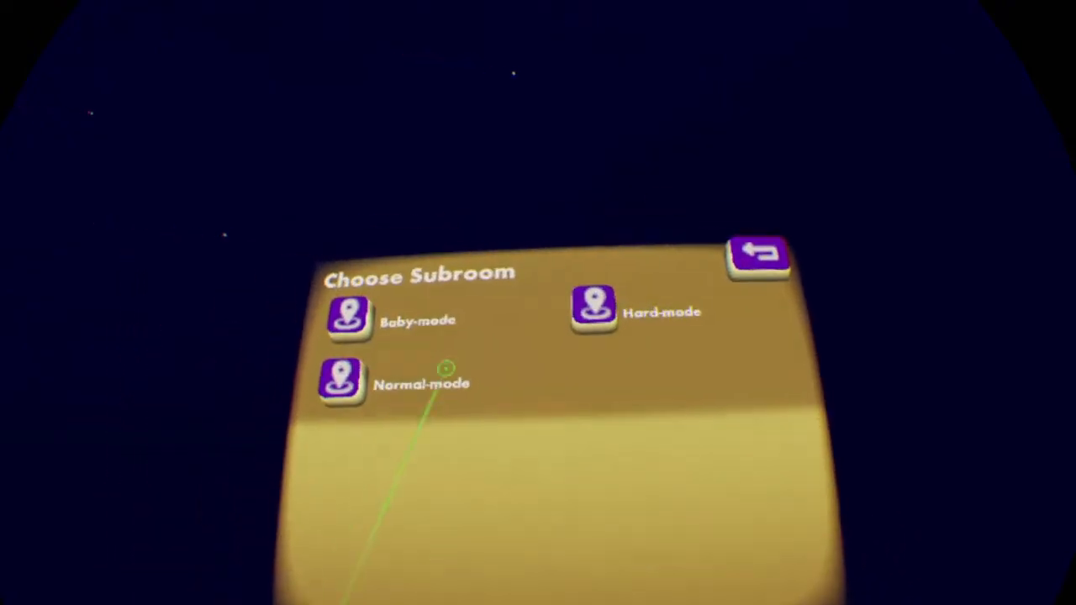
click(756, 254)
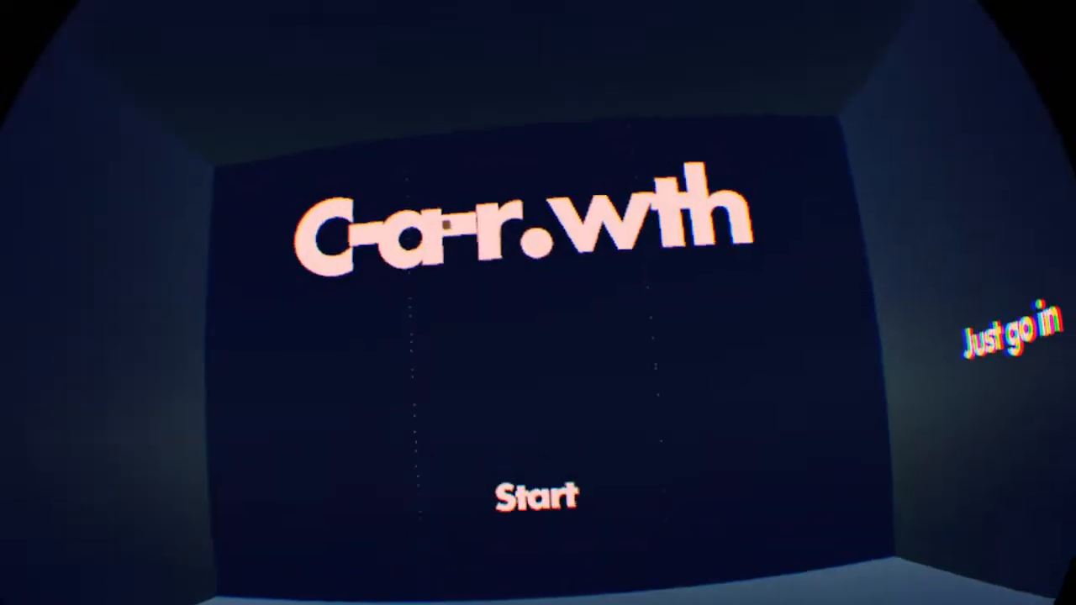
Step: Pick Hard-mode from the Choose Subroom panel and begin travelling there
click(538, 494)
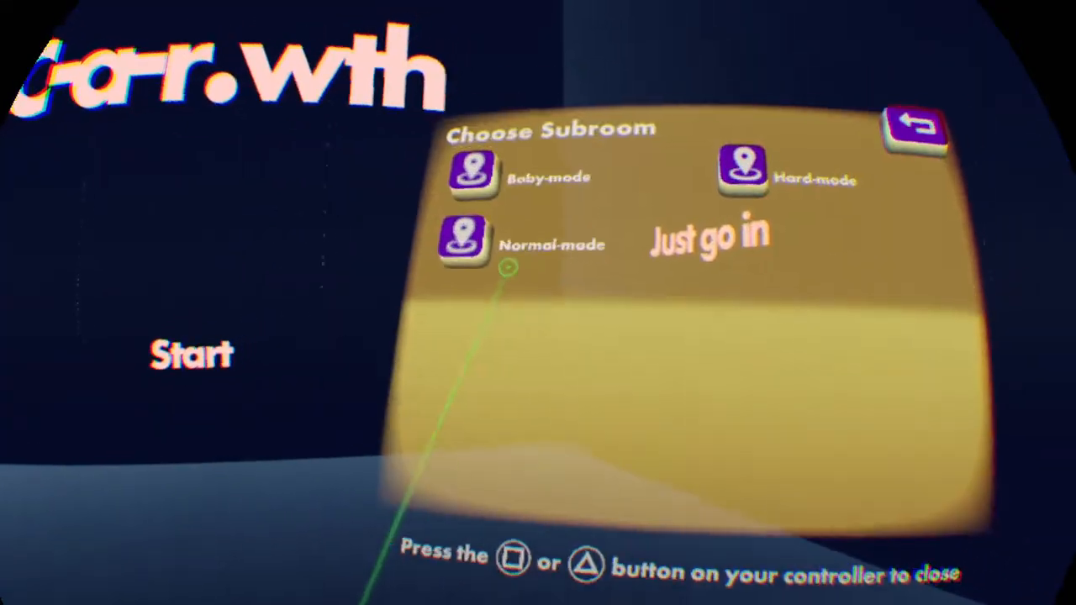
click(743, 168)
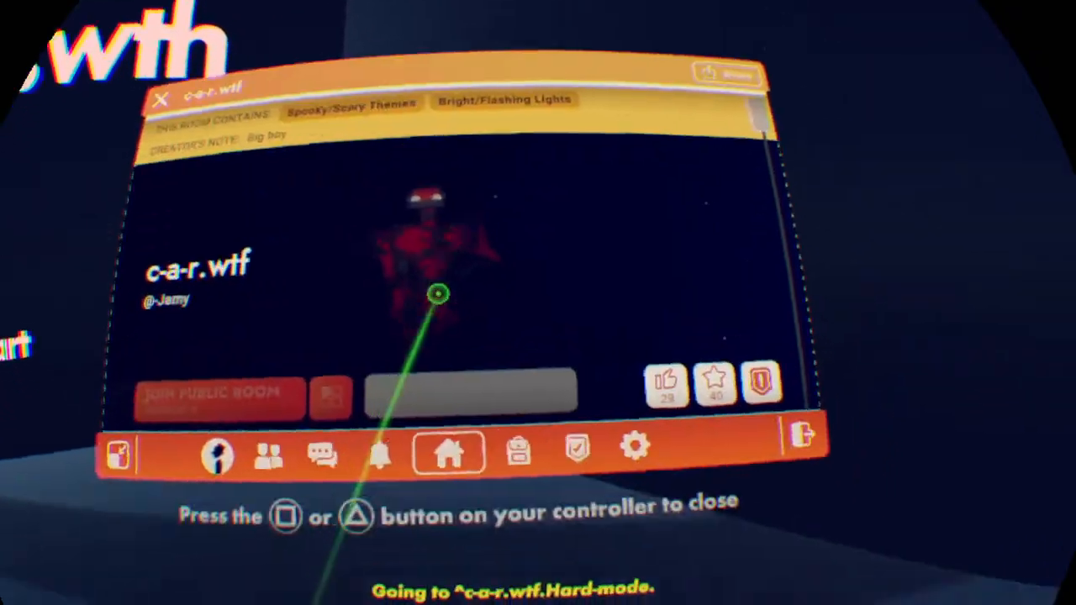